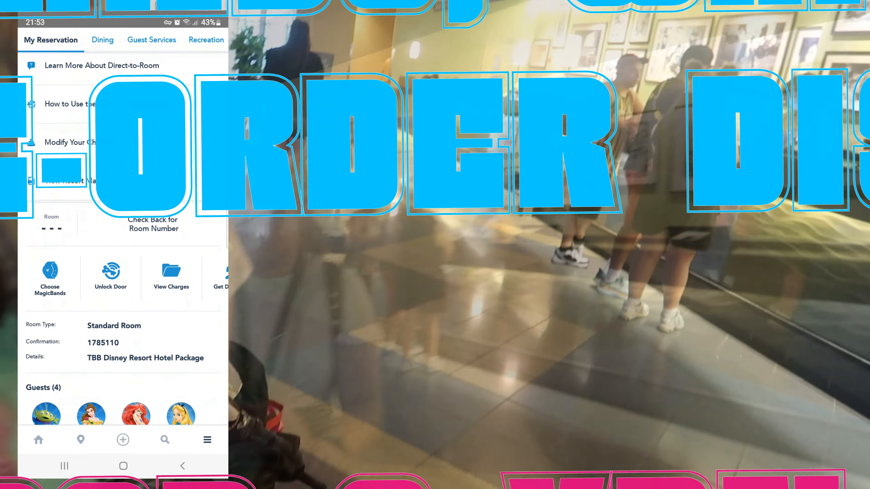
# Scroll the reservation screen down to reach Choose MagicBands.
pyautogui.scroll(-3)
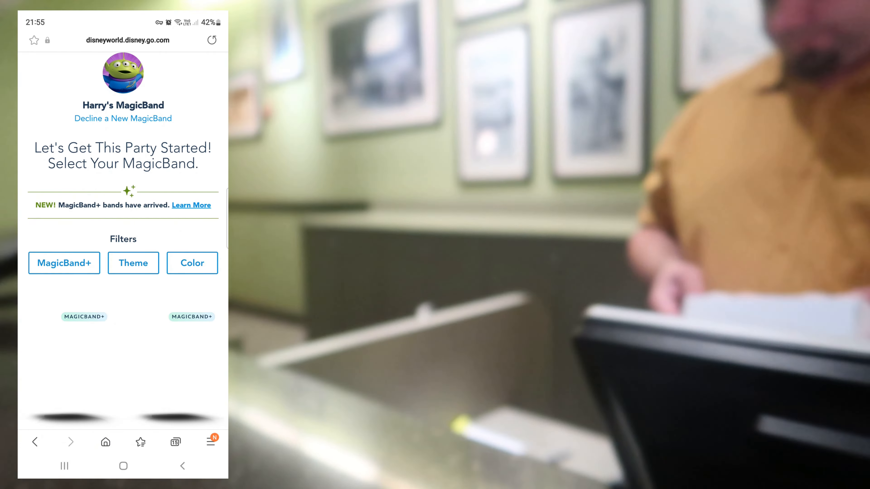
# Scroll through the MagicBand+ catalogue of $34.99 designs for the guests.
pyautogui.scroll(-3)
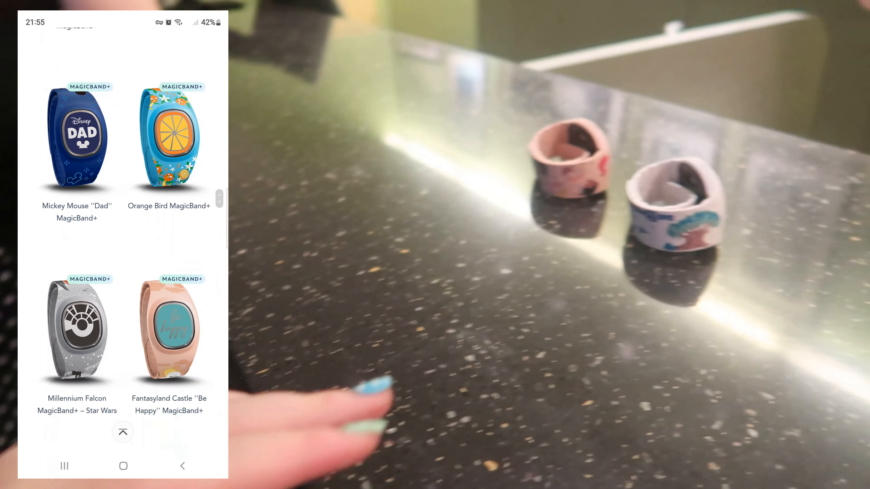
pyautogui.scroll(-3)
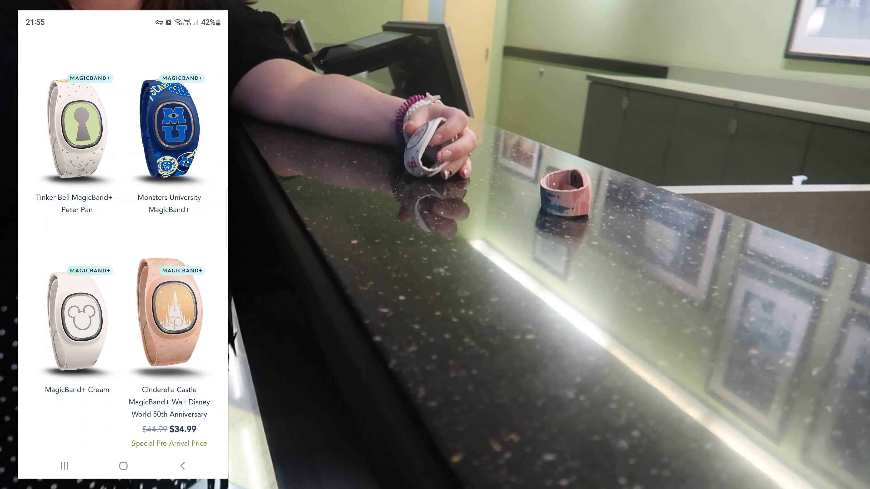
pyautogui.scroll(-3)
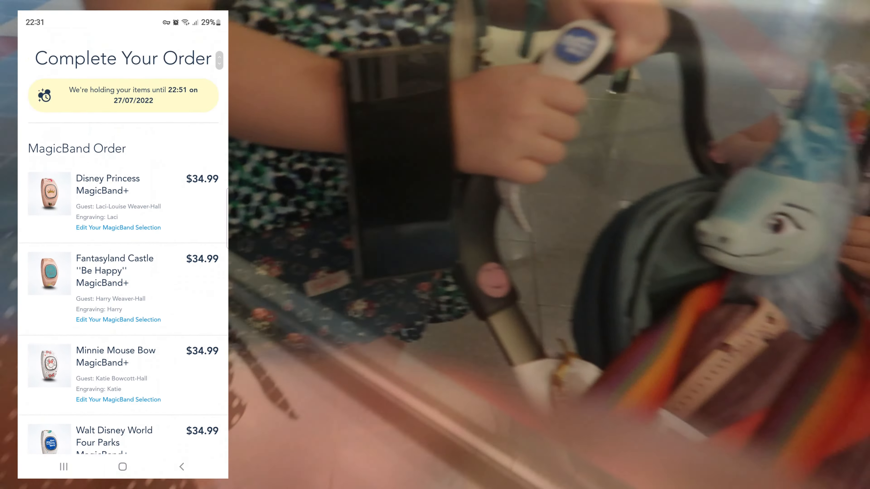
# Purchase the four-band order for resort front desk delivery and view the Congratulations confirmation.
pyautogui.scroll(-3)
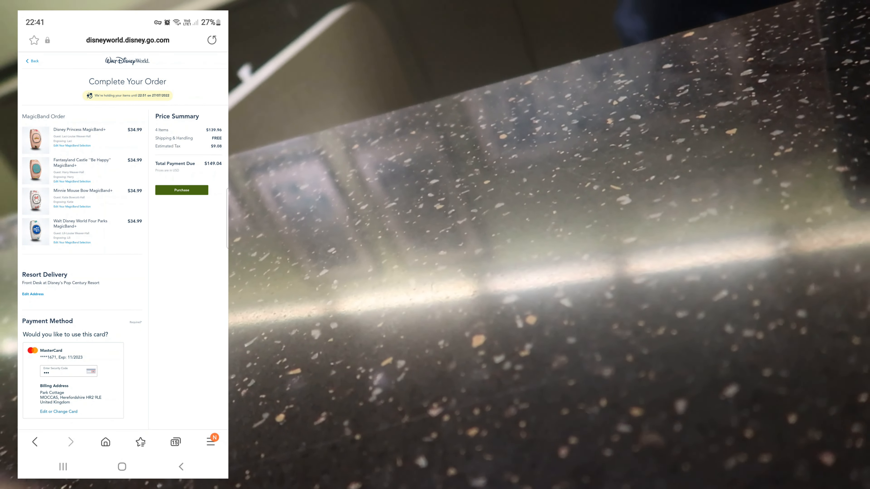
pyautogui.click(181, 190)
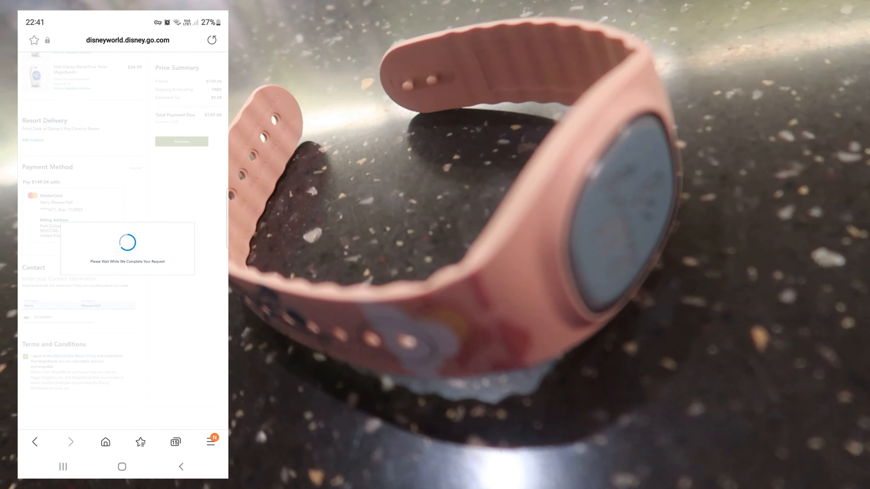
pyautogui.click(181, 141)
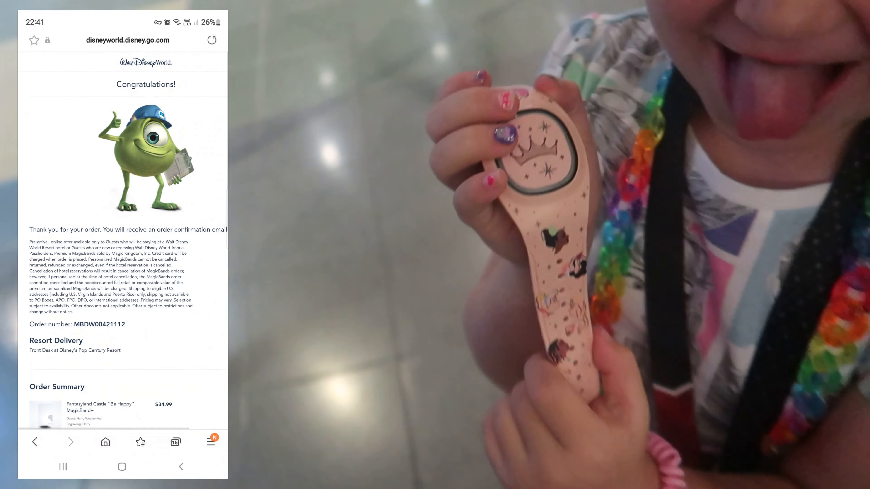
pyautogui.scroll(-3)
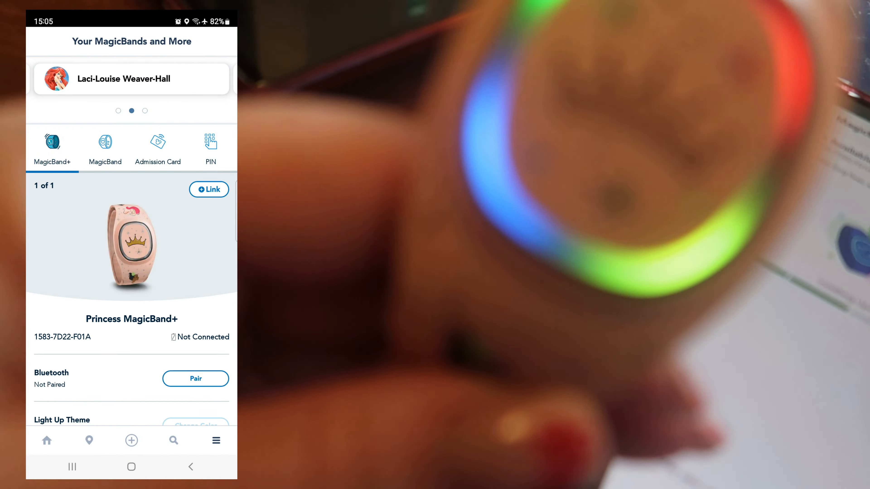
# Pair the Princess MagicBand+ over Bluetooth and let its update complete.
pyautogui.click(195, 379)
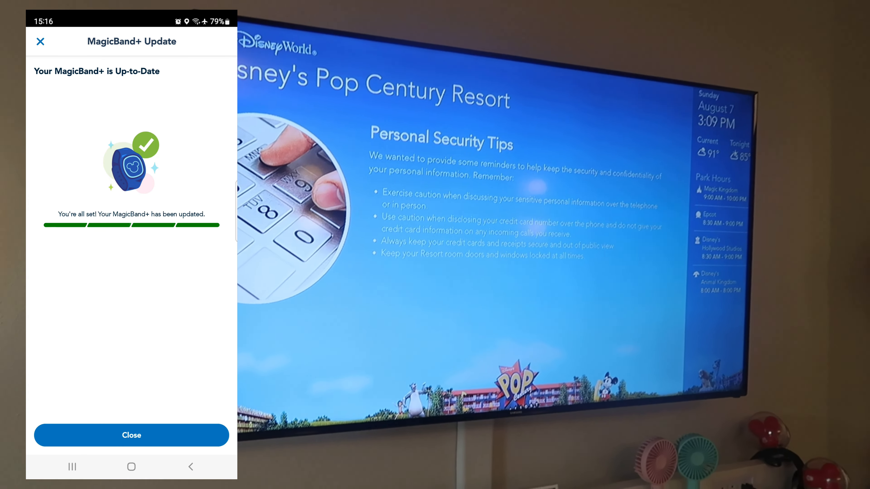
pyautogui.click(131, 435)
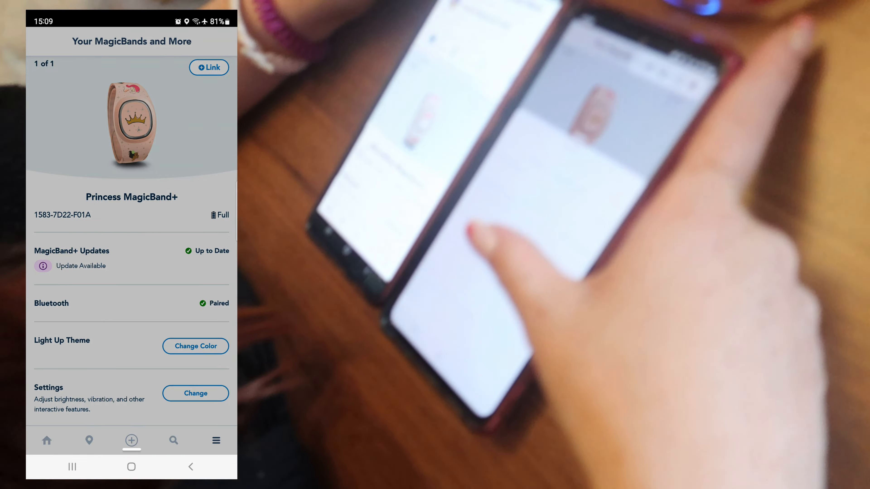
# Set the Princess MagicBand+ light-up colour to Pink and review its brightness and vibration settings.
pyautogui.click(195, 346)
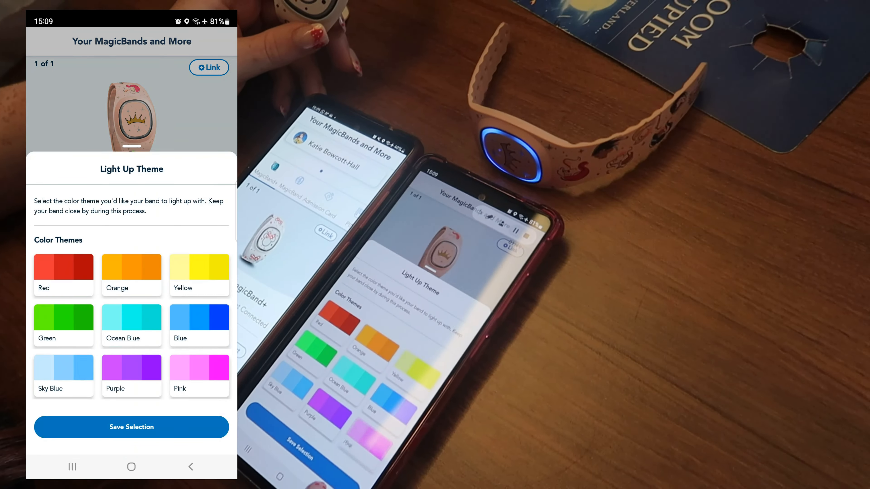
pyautogui.click(200, 372)
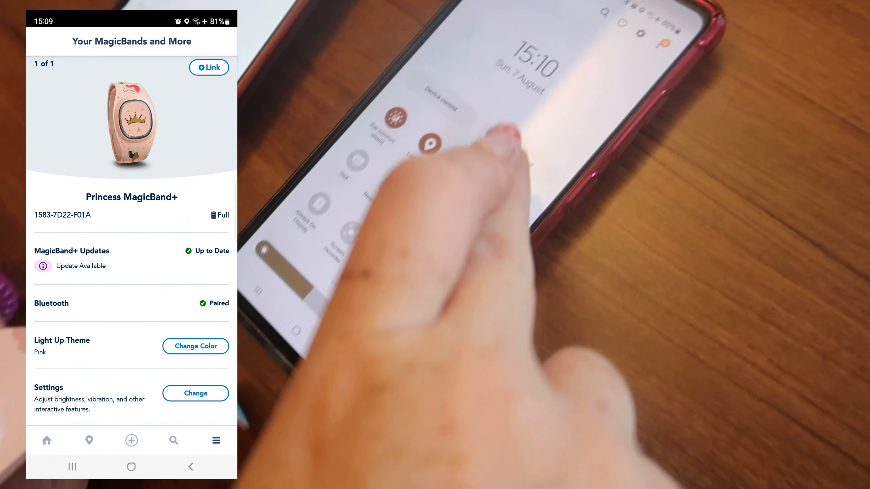
pyautogui.click(195, 393)
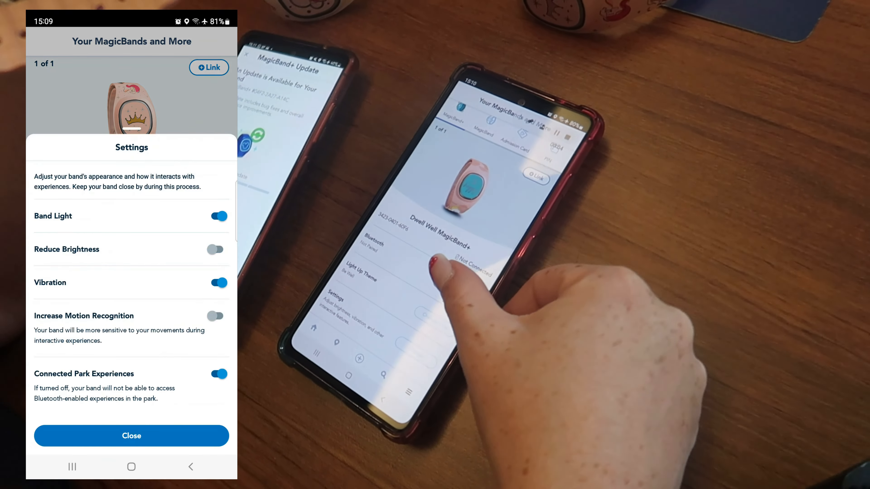
pyautogui.click(131, 435)
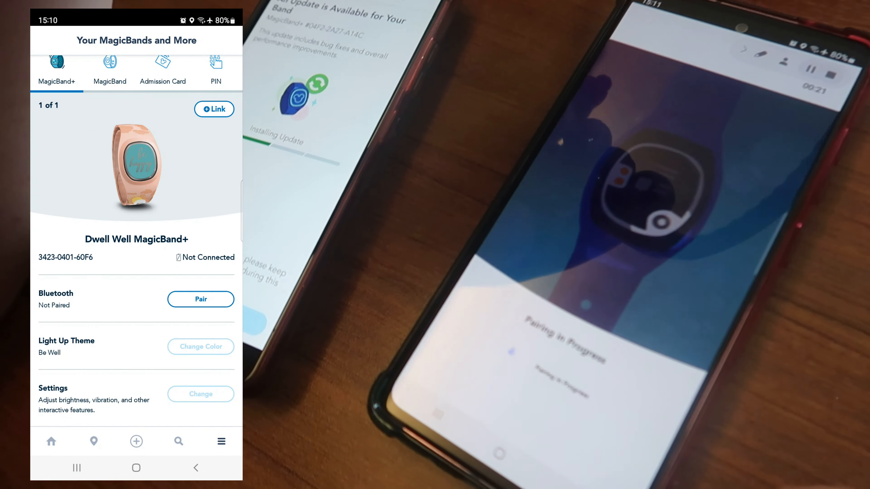
# Pair the Dwell Well MagicBand+ with the phone over Bluetooth.
pyautogui.click(201, 299)
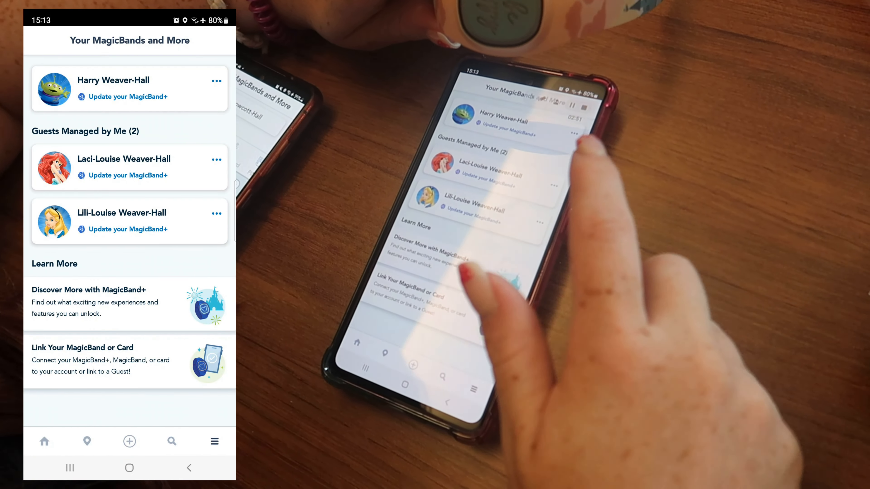
# Install the available update on the guest's Dwell Well MagicBand+.
pyautogui.click(114, 79)
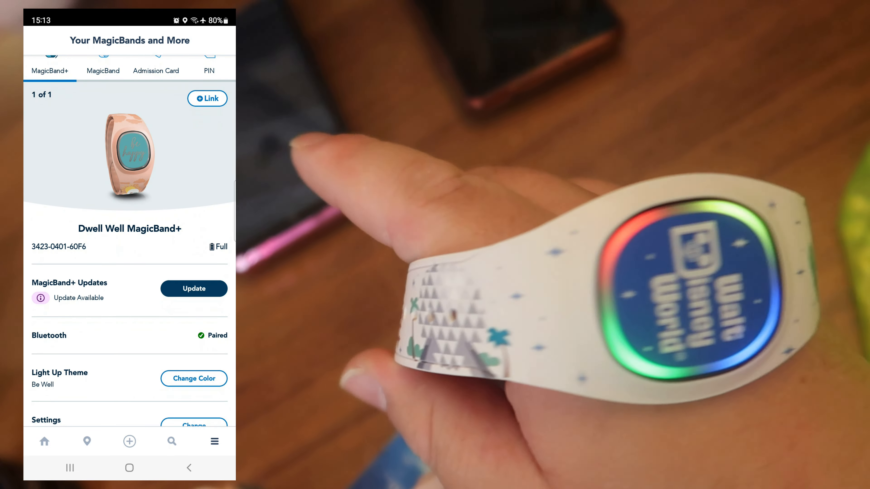
pyautogui.click(194, 289)
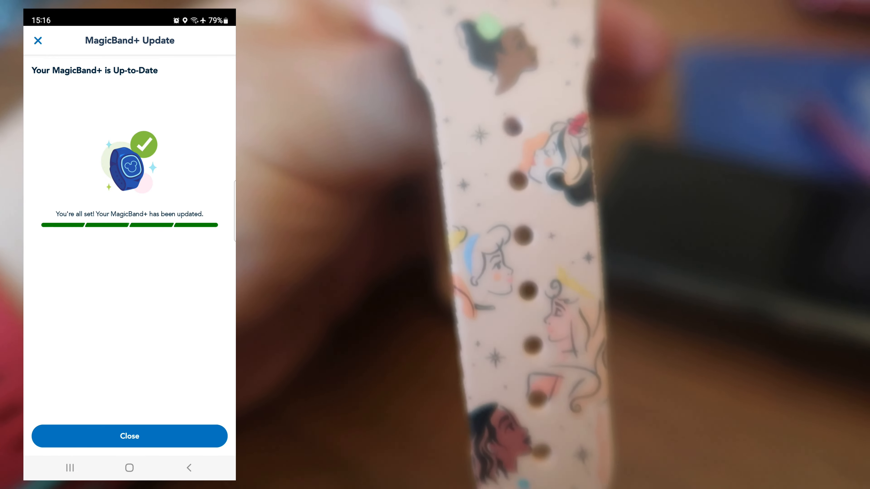
# Save Purple as the Dwell Well band's light colour and enable Increase Motion Recognition.
pyautogui.click(129, 436)
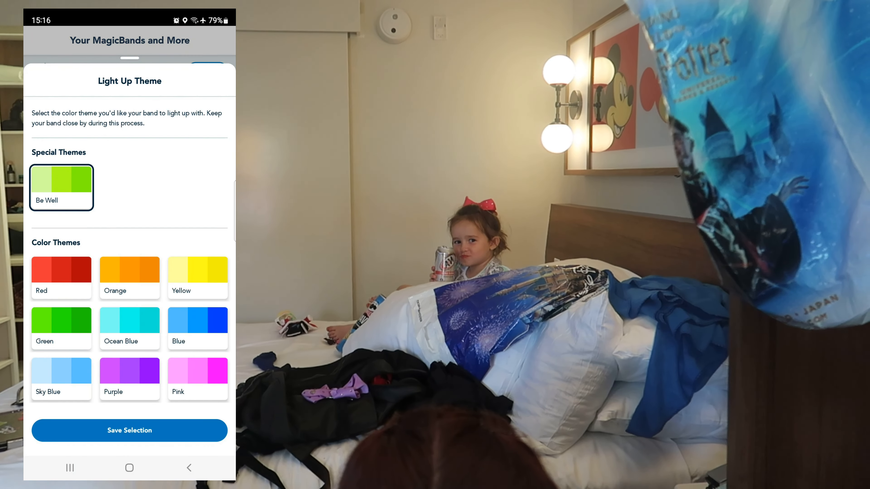
pyautogui.click(129, 373)
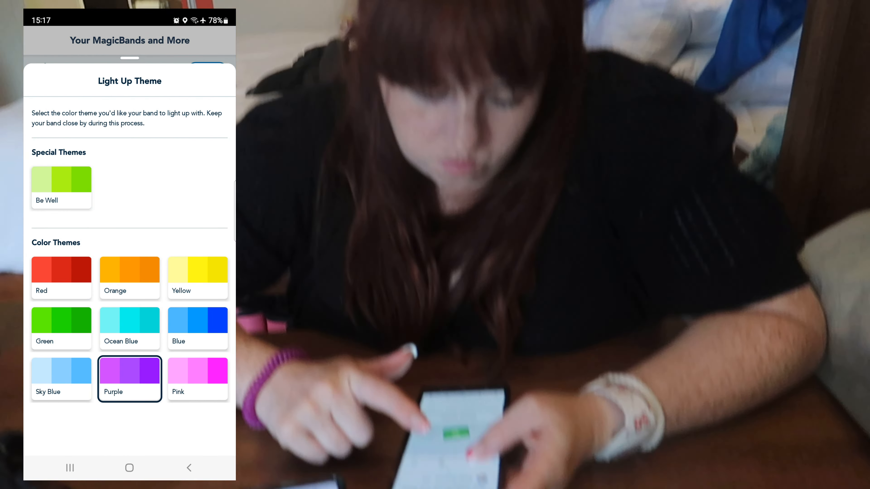
pyautogui.click(130, 379)
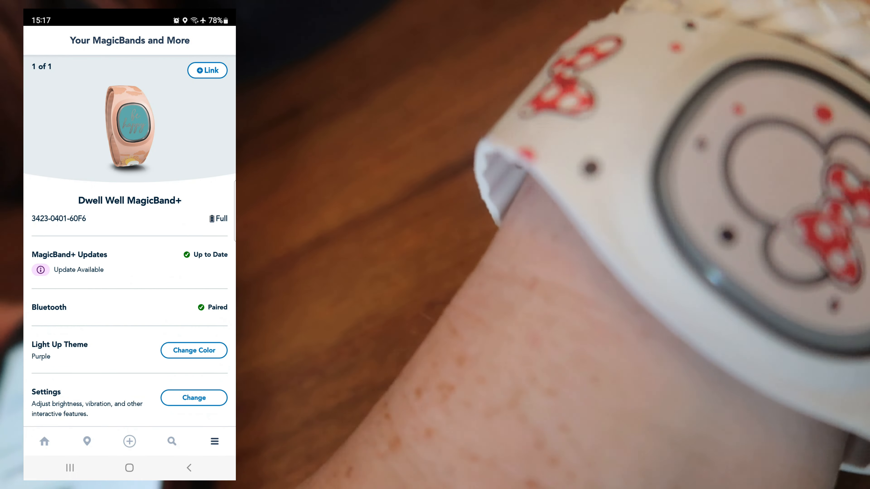
pyautogui.click(193, 398)
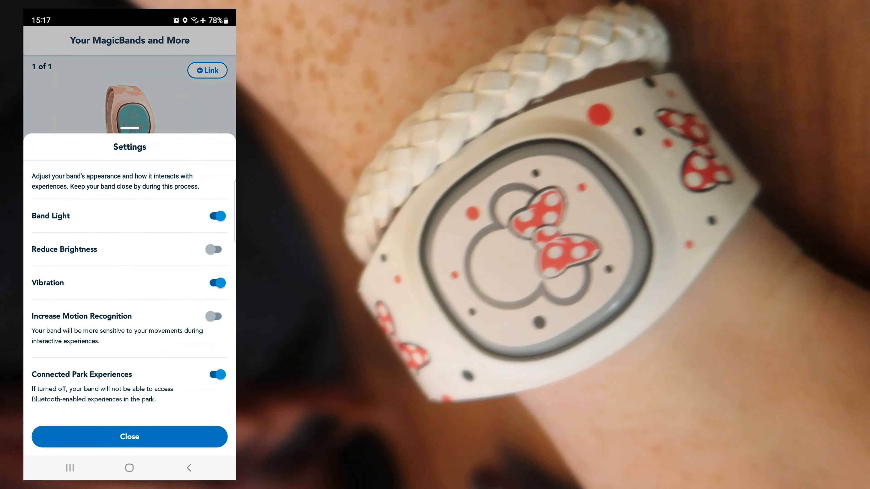
pyautogui.click(213, 316)
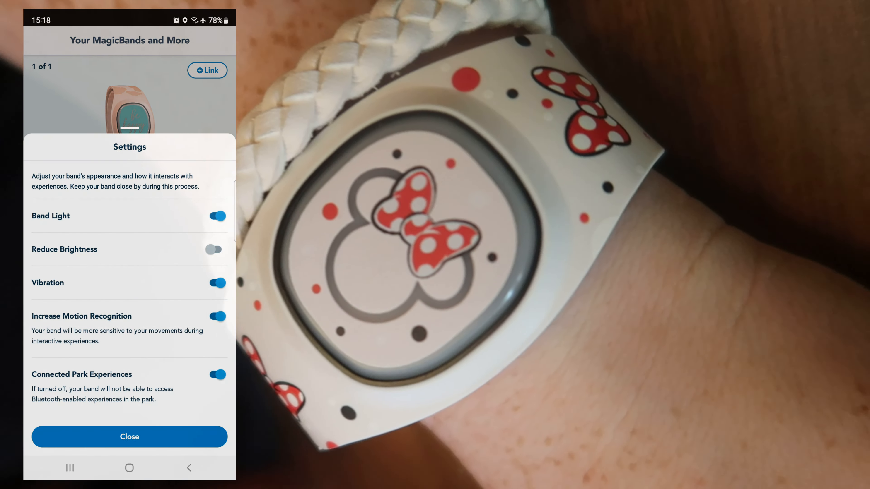